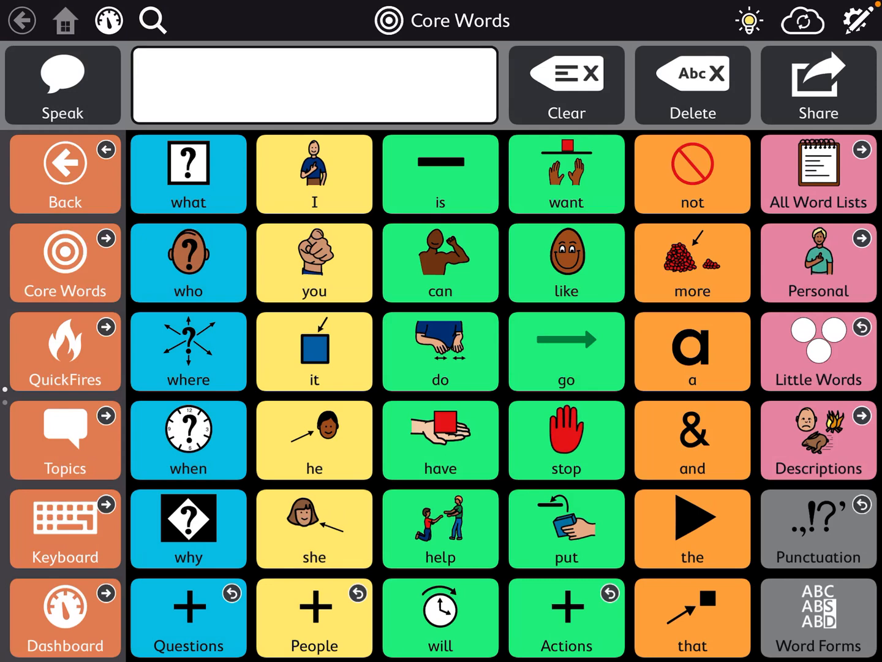
Step: Switch the Core Words page into editing mode via the pencil Edit icon
{"action": "left_click", "coordinate": [314, 85]}
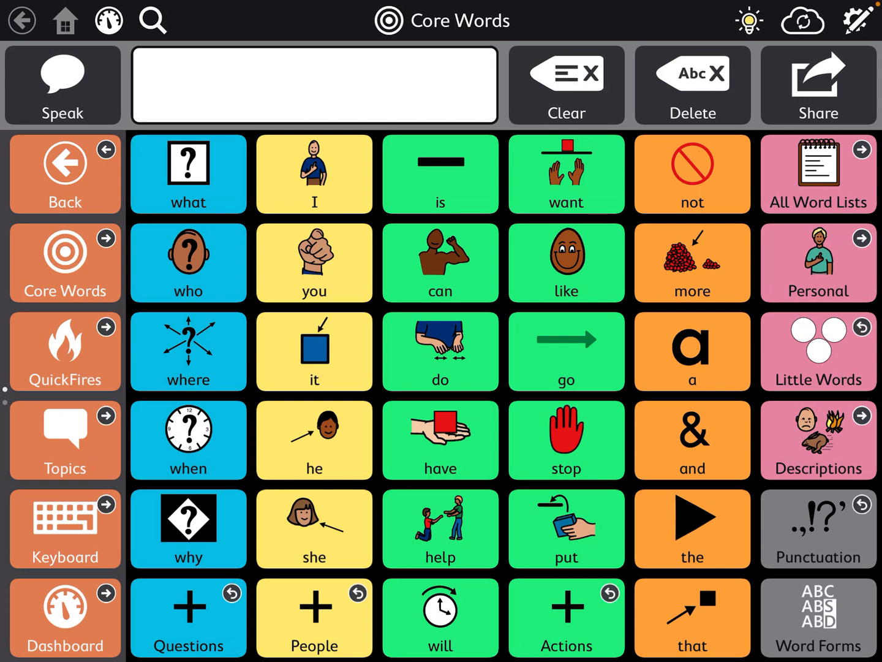
{"action": "left_click", "coordinate": [314, 84]}
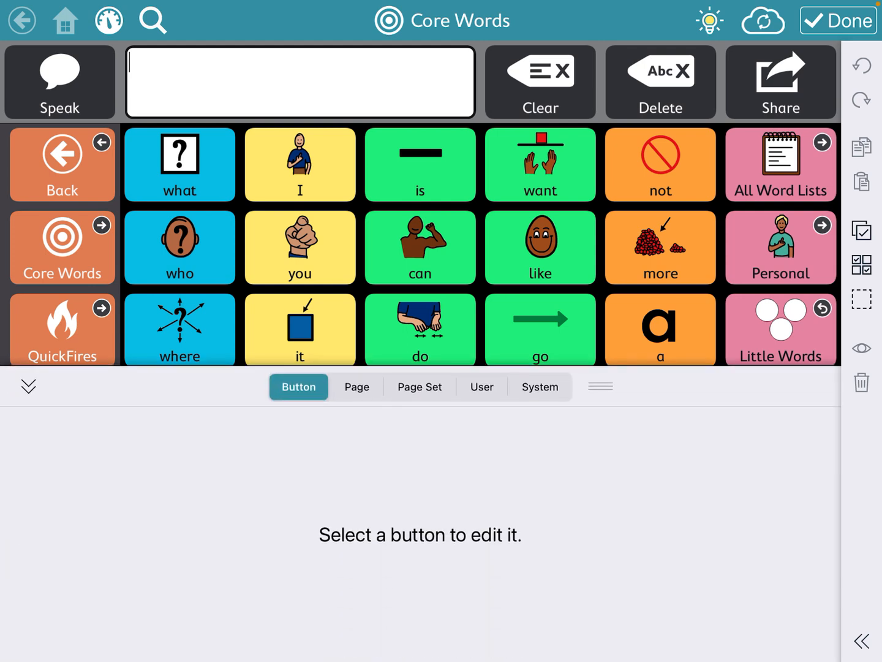
Step: Show the Page Set settings listing Core First and start downloading a shared page set
{"action": "left_click", "coordinate": [419, 387]}
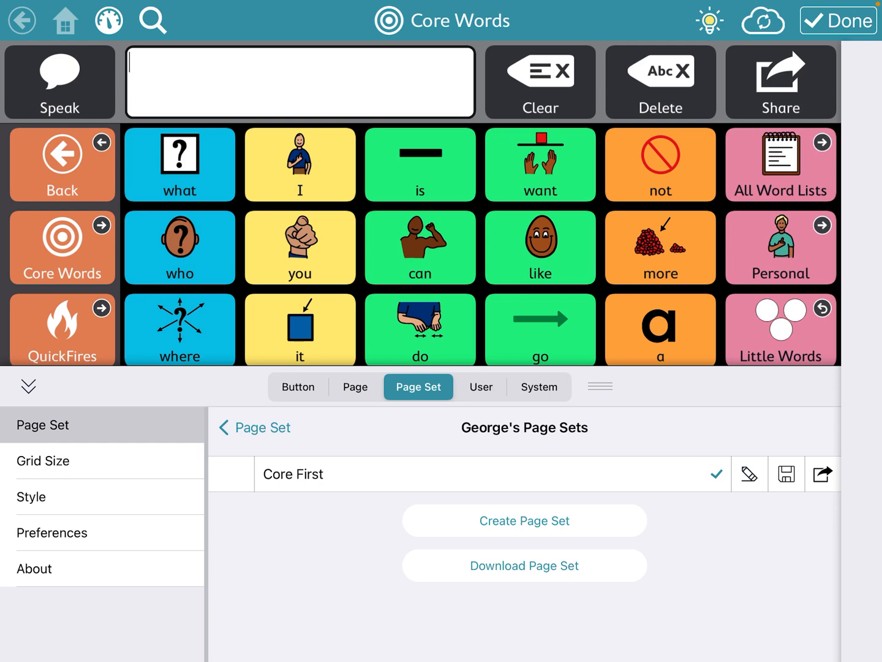
{"action": "left_click", "coordinate": [524, 565]}
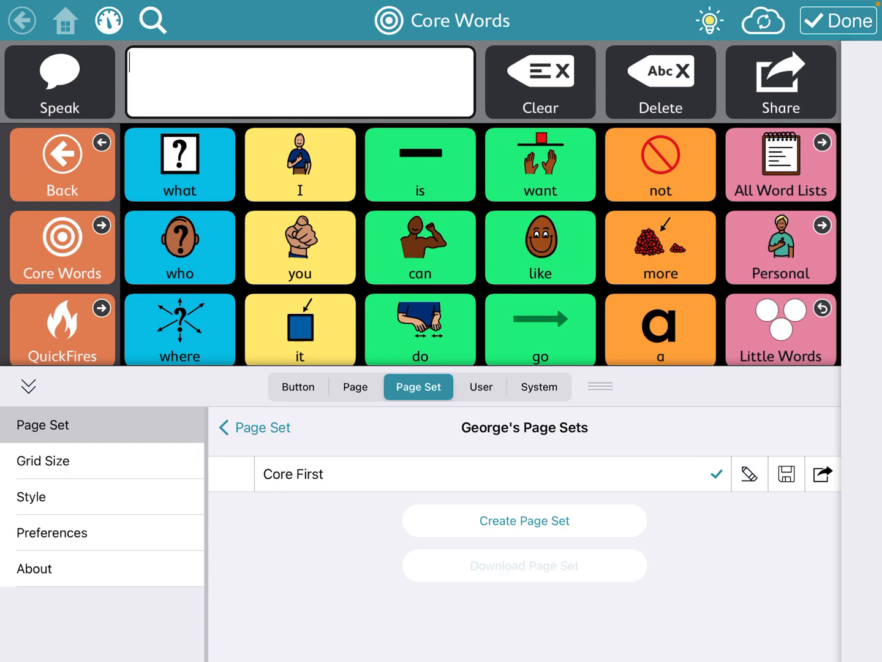
Step: Download the shared page set Vio and save it under George's Page Sets as 'Vio'
{"action": "left_click", "coordinate": [524, 565]}
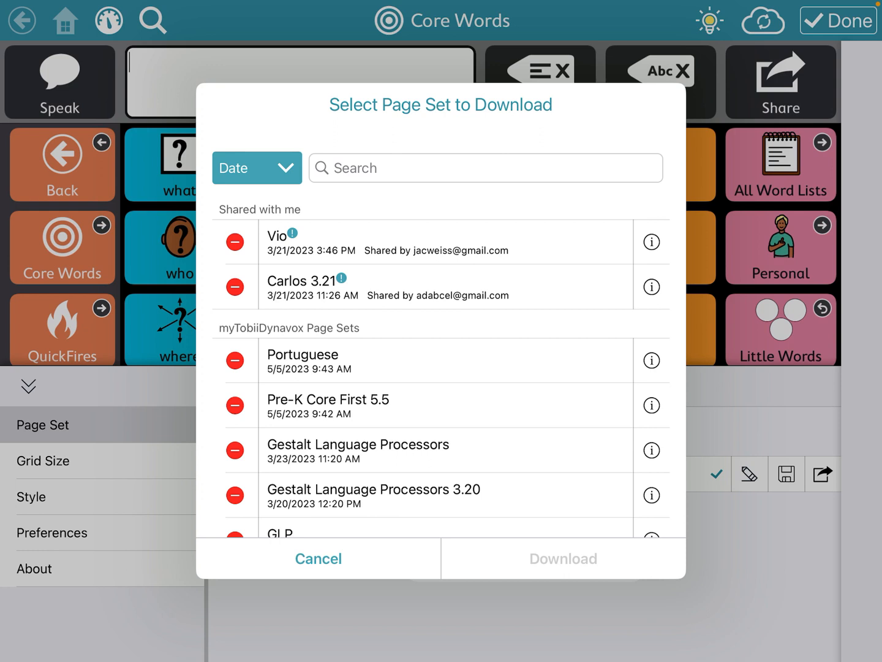
{"action": "left_click", "coordinate": [429, 242]}
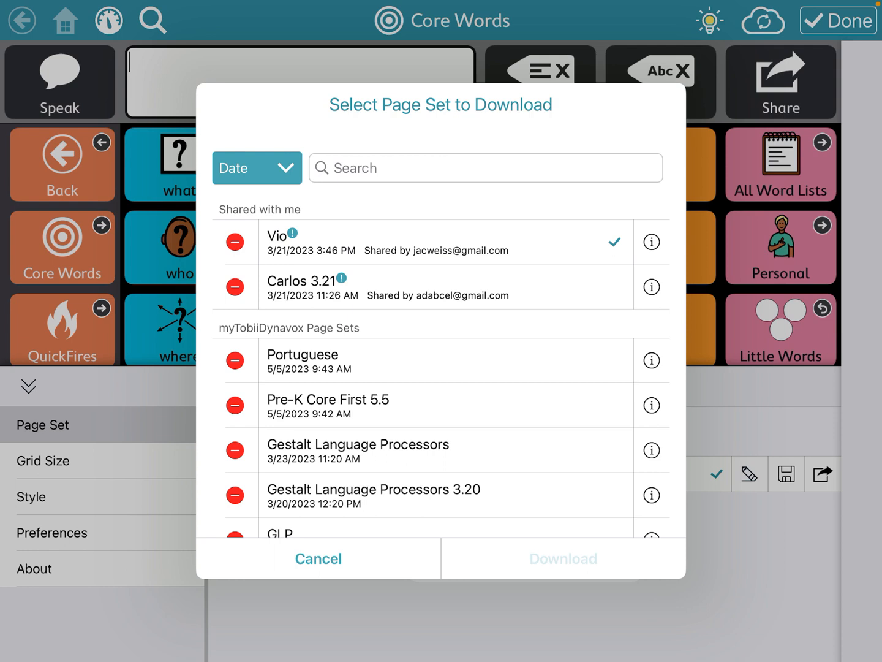
{"action": "left_click", "coordinate": [561, 559]}
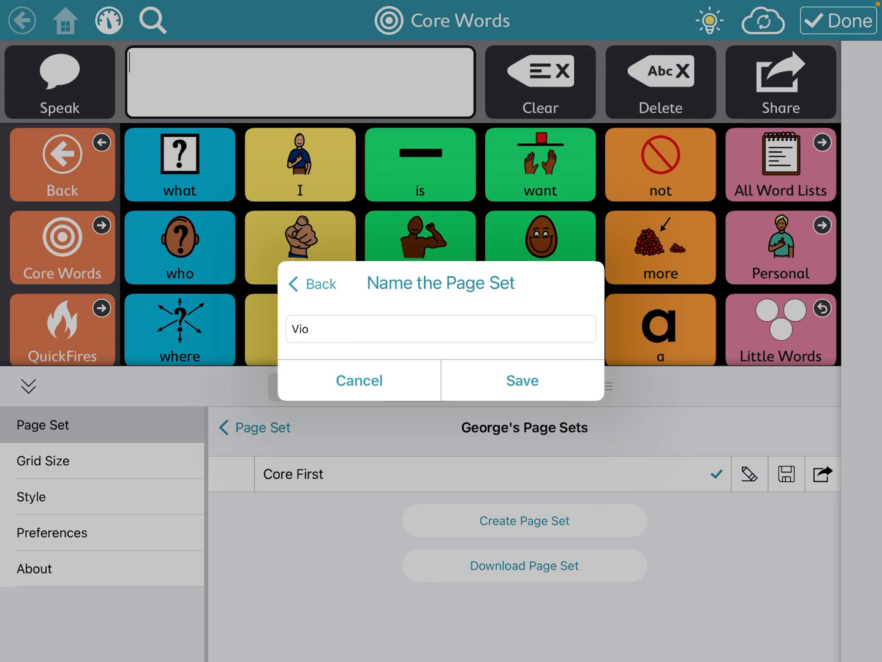
{"action": "left_click", "coordinate": [522, 380]}
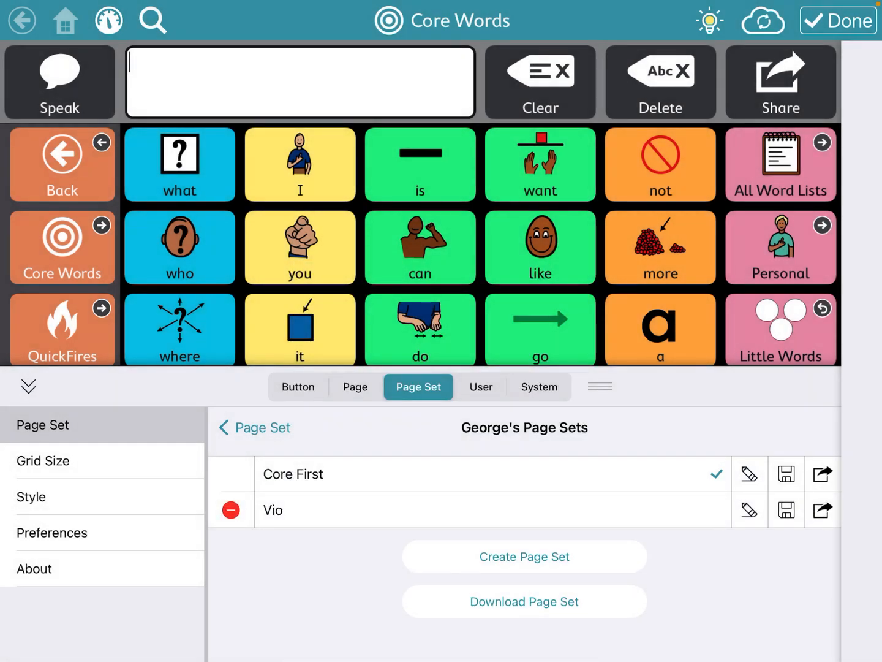